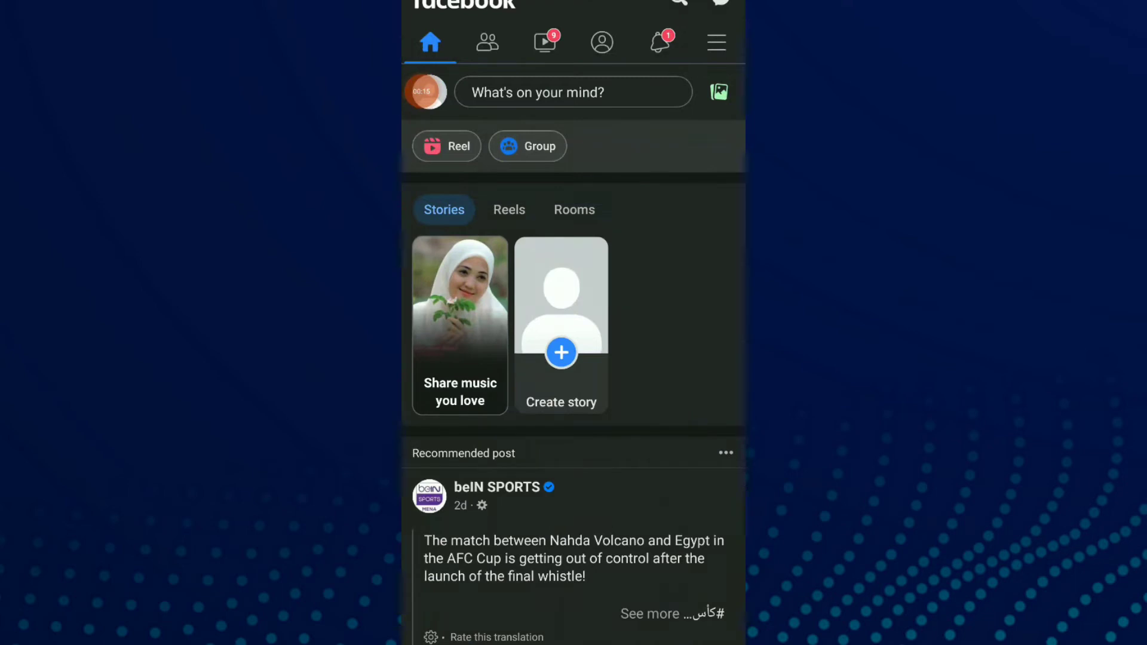
From the menu, go to your profile's About page and edit Basic info (birthday, gender).
left_click(716, 42)
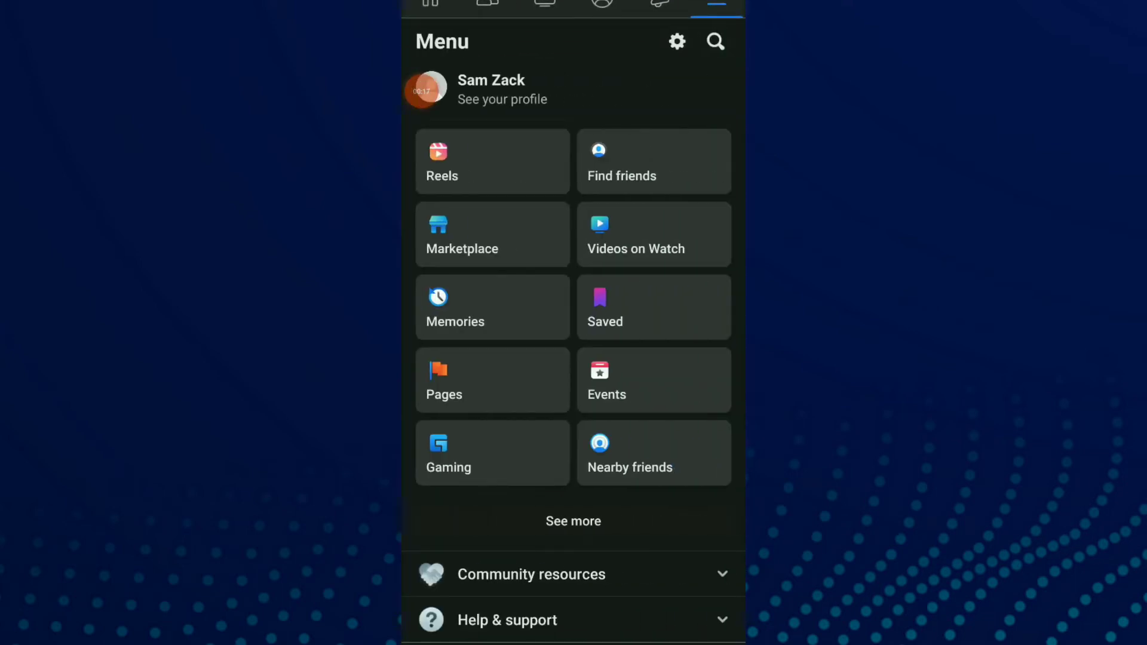
left_click(675, 41)
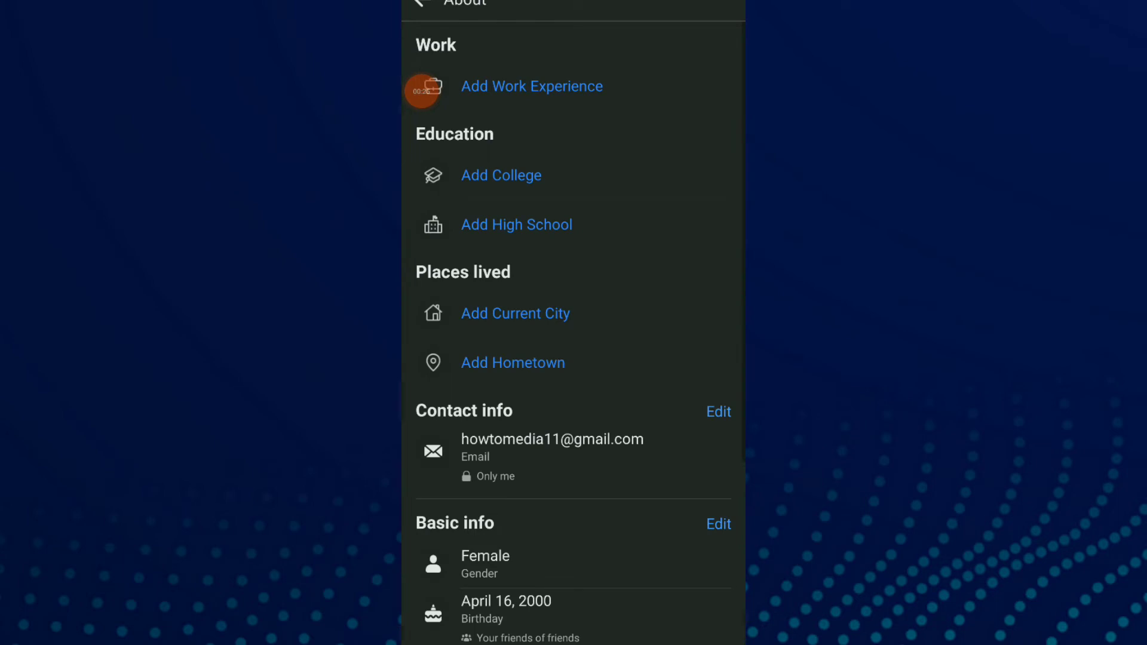
scroll("down", 3)
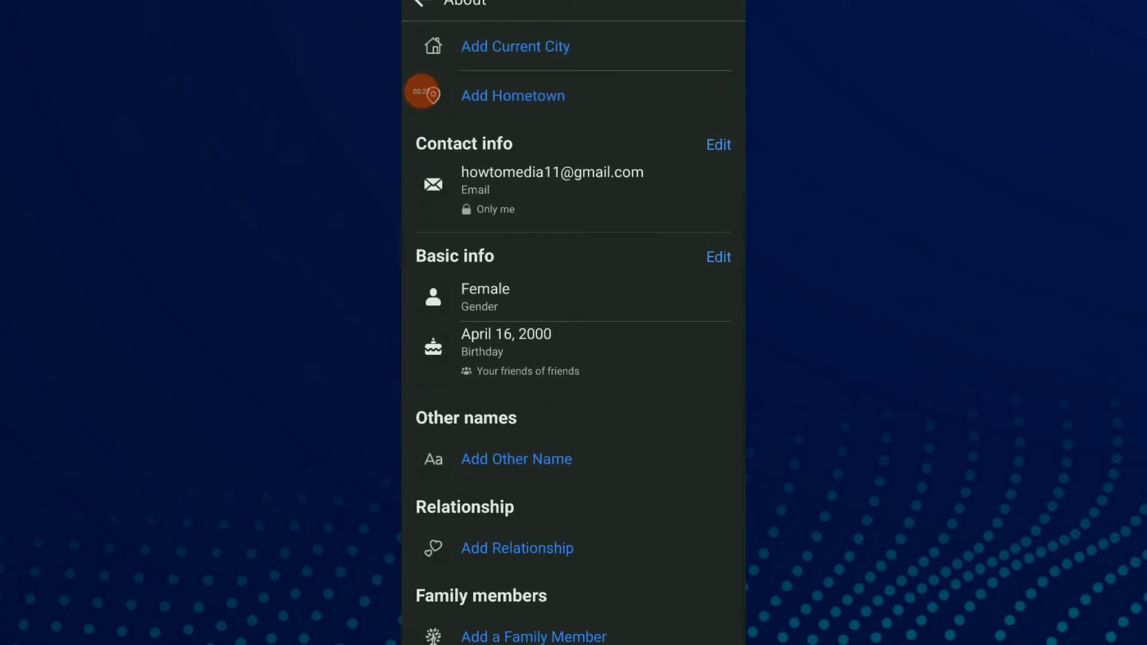
left_click(718, 257)
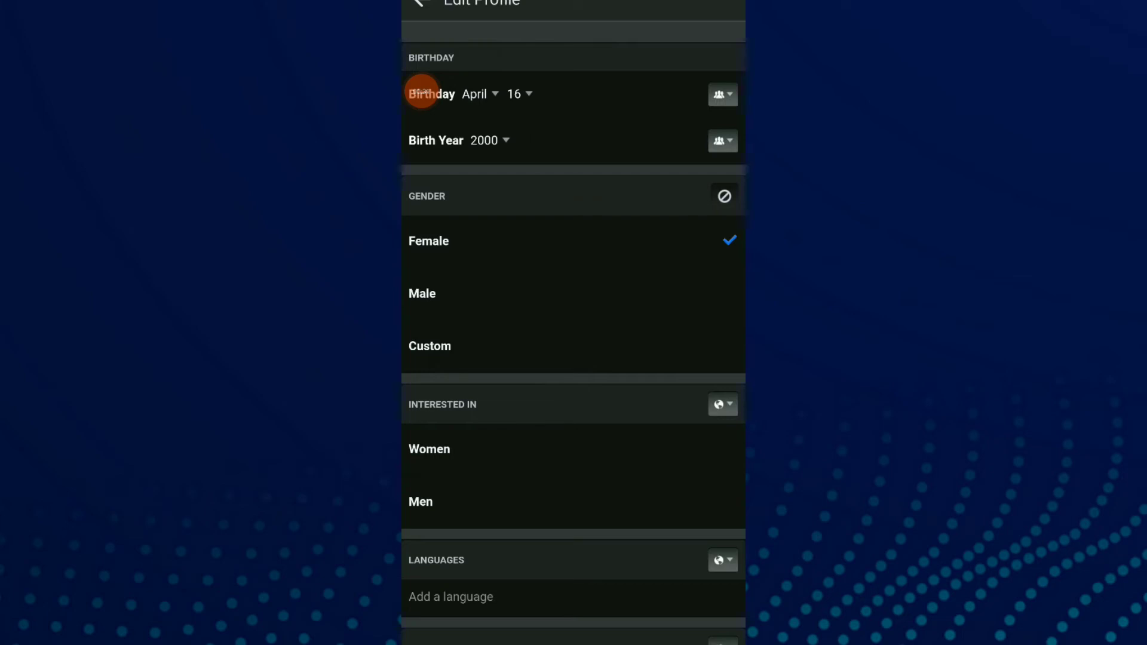
scroll("up", 3)
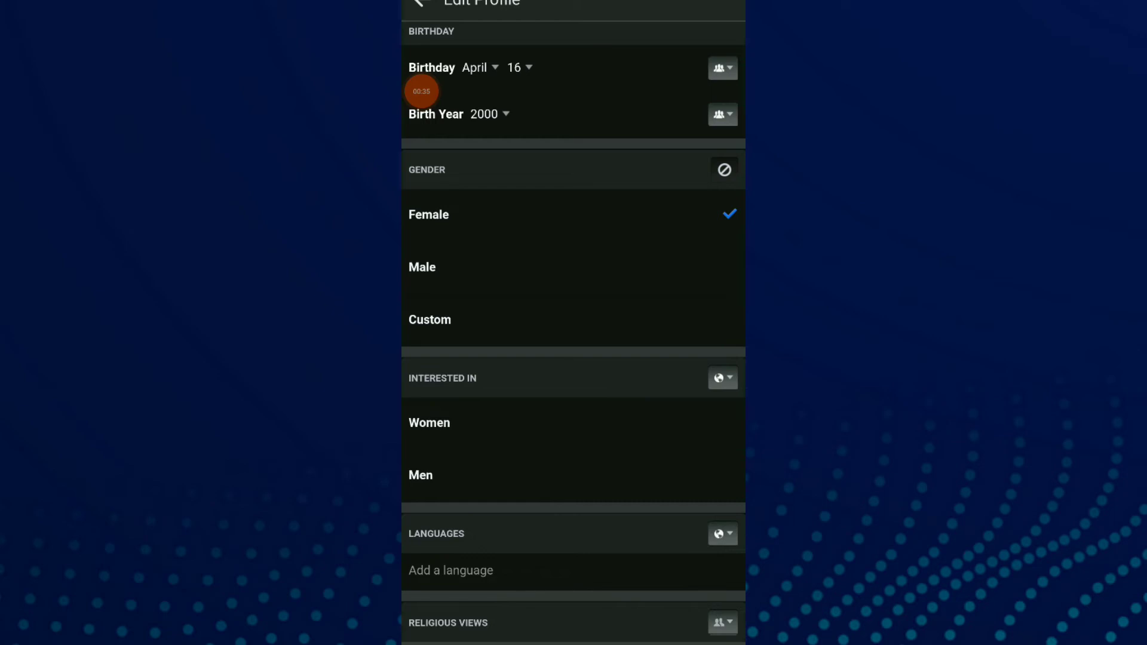
left_click(723, 169)
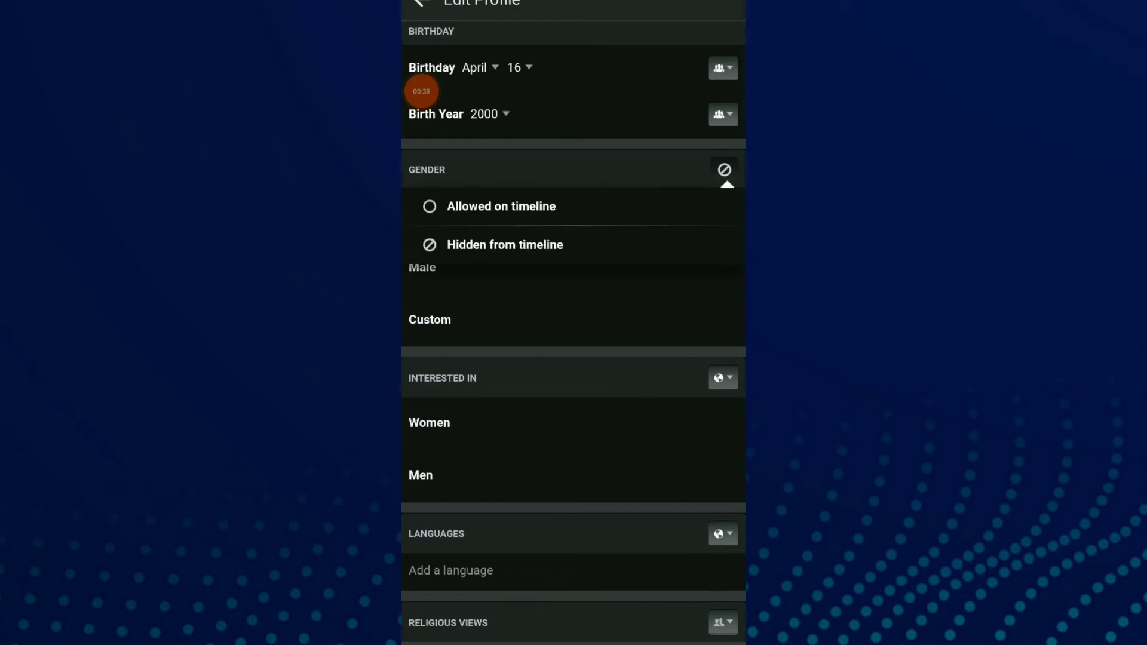
left_click(724, 169)
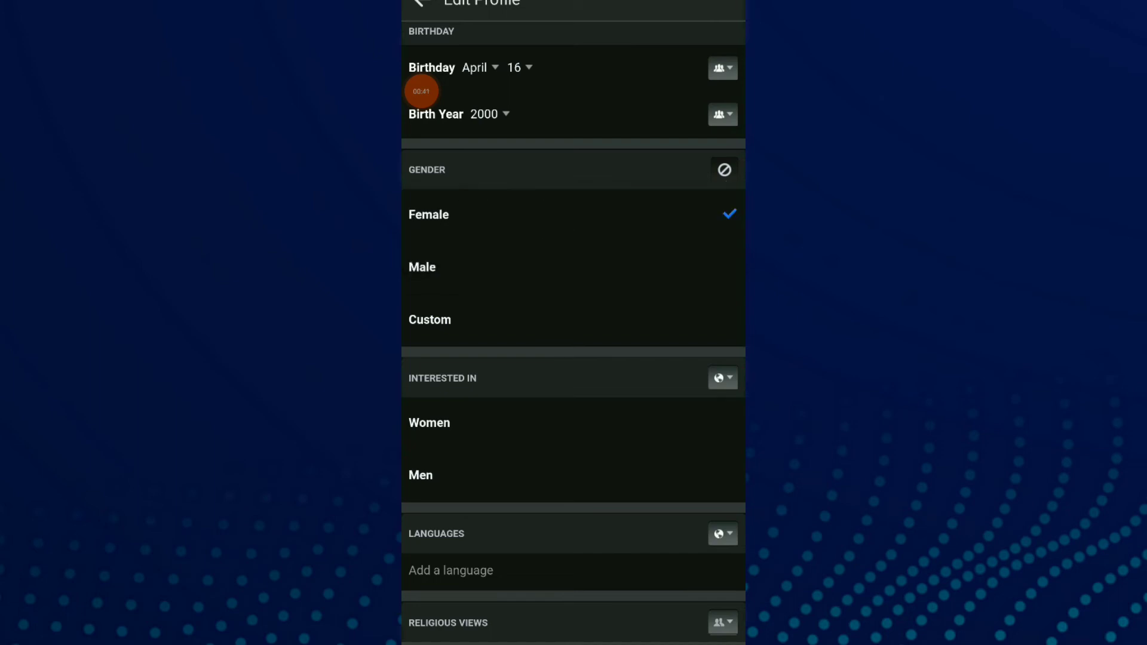
left_click(724, 169)
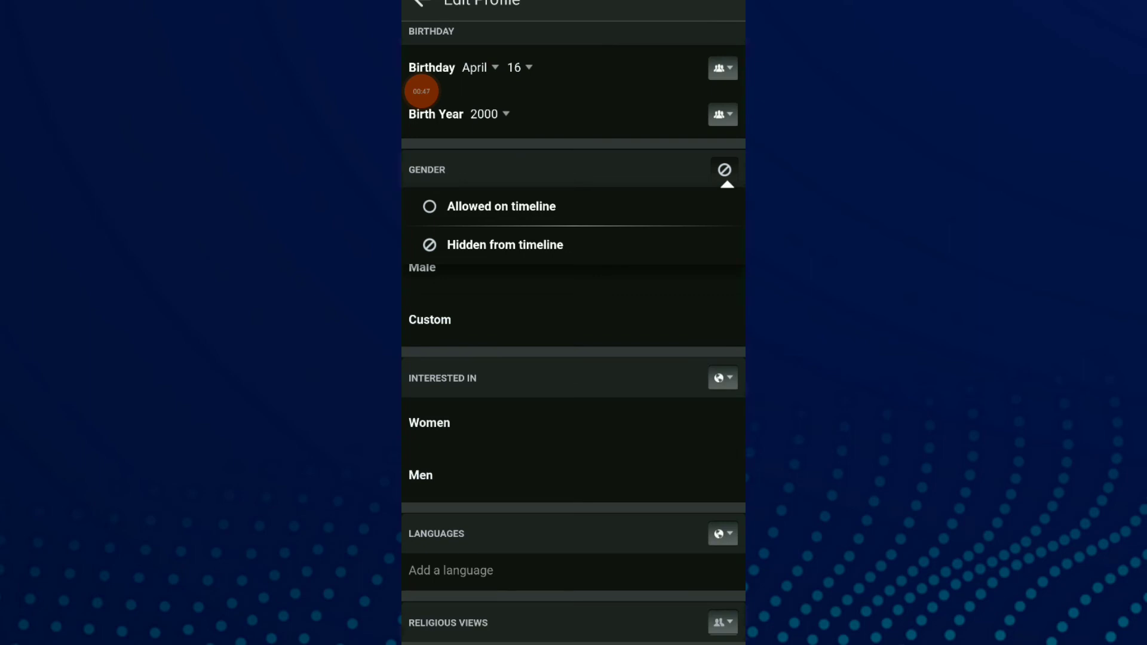
left_click(724, 169)
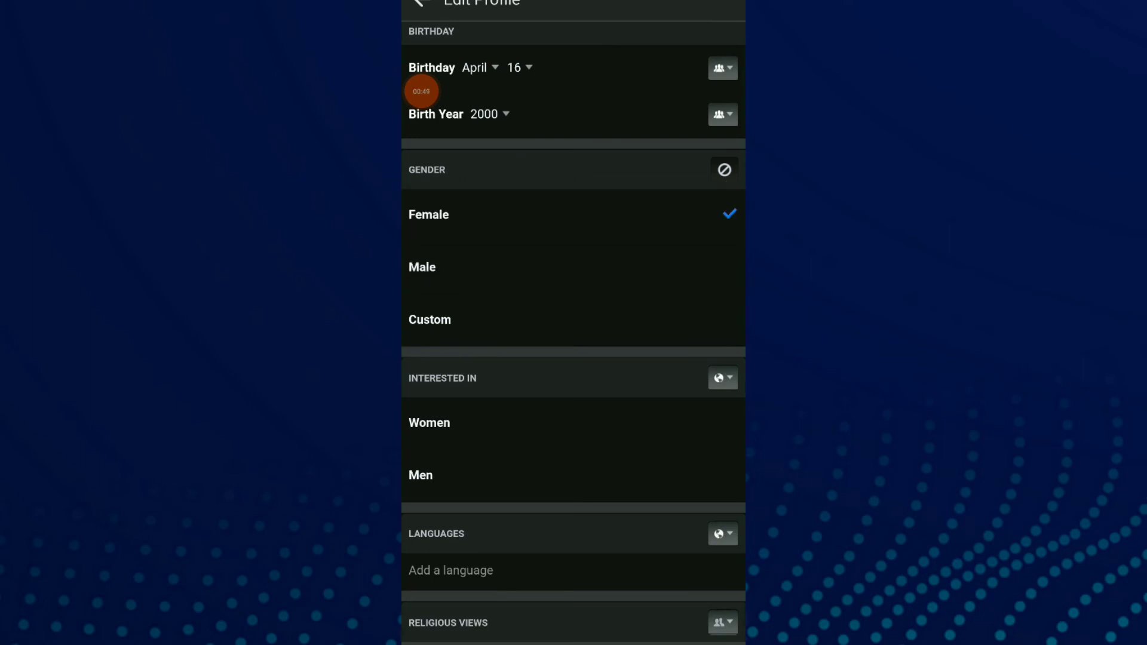